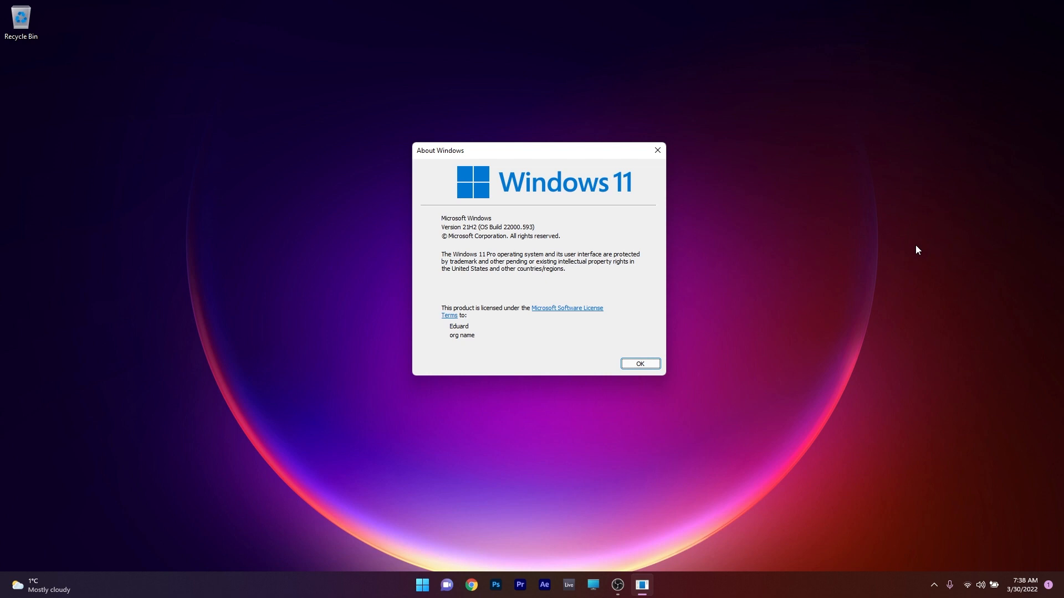
mouse_move(656, 150)
text(n)
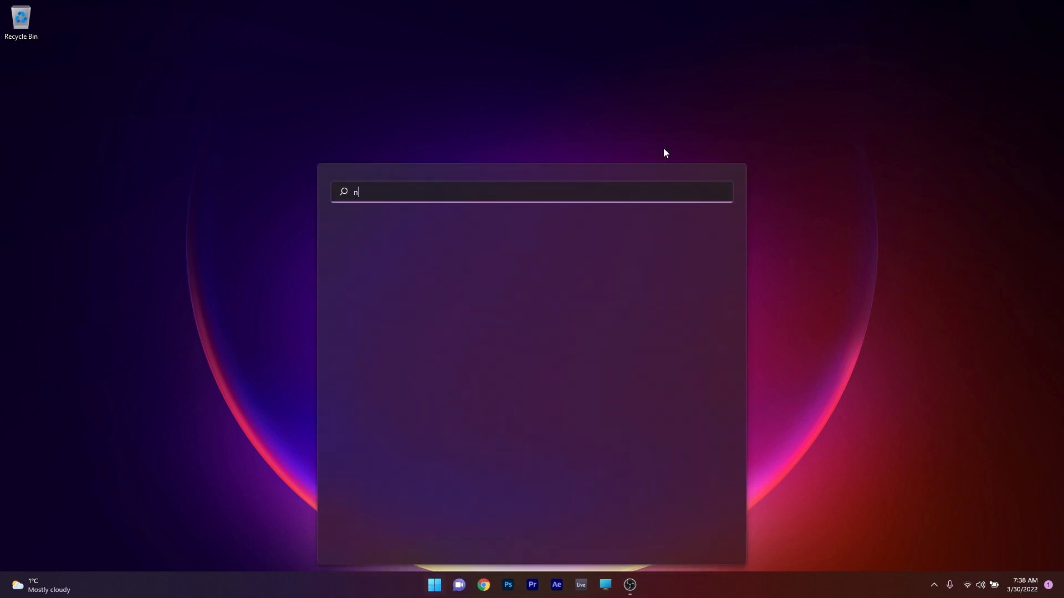
Search 'notification settings', review the expanded Notifications options, then close Settings
text(otification set)
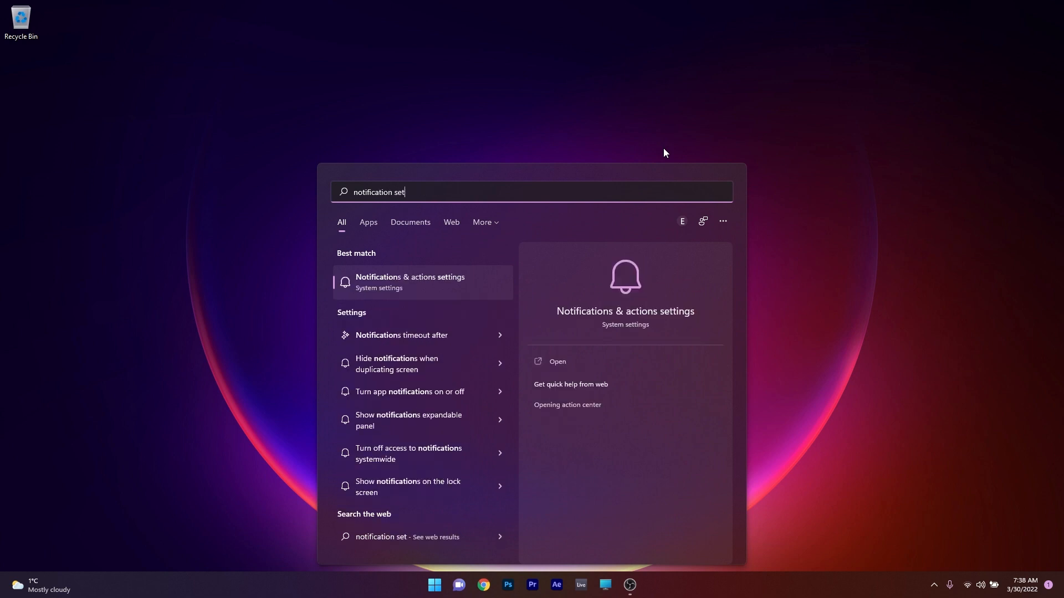
click(409, 281)
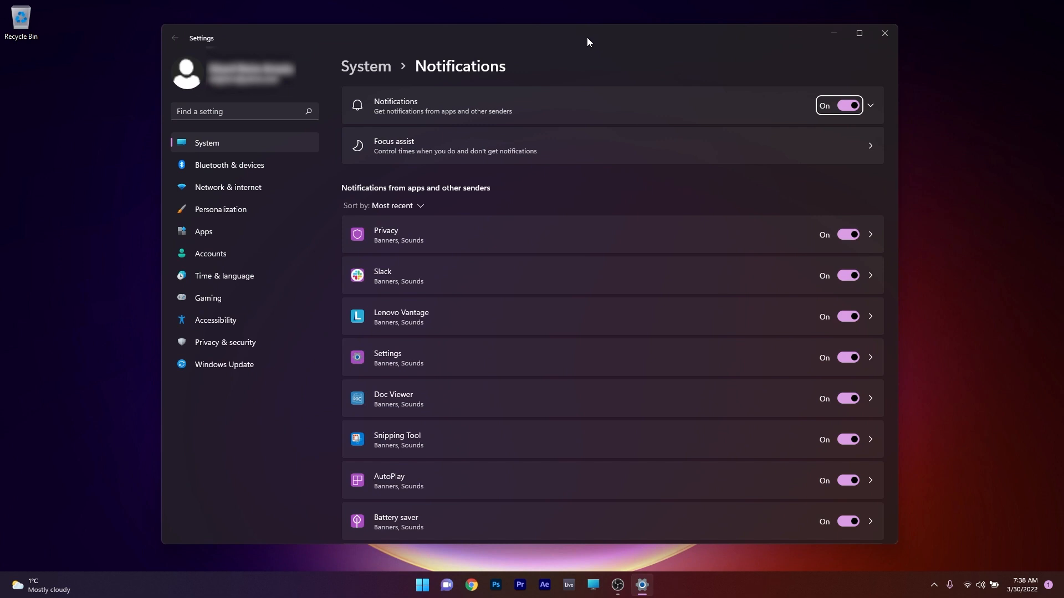
mouse_move(590, 73)
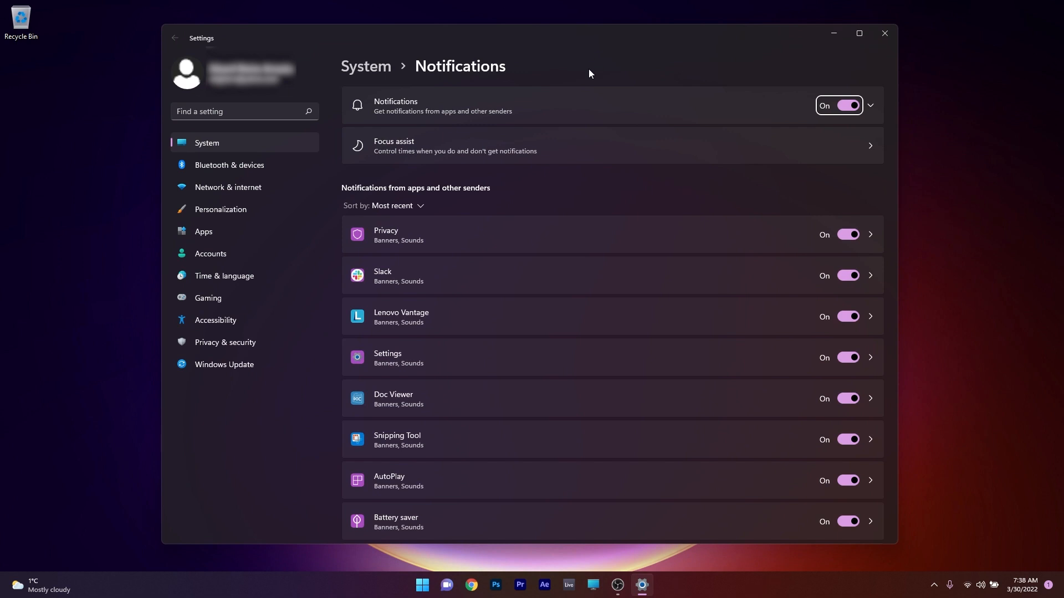
click(870, 106)
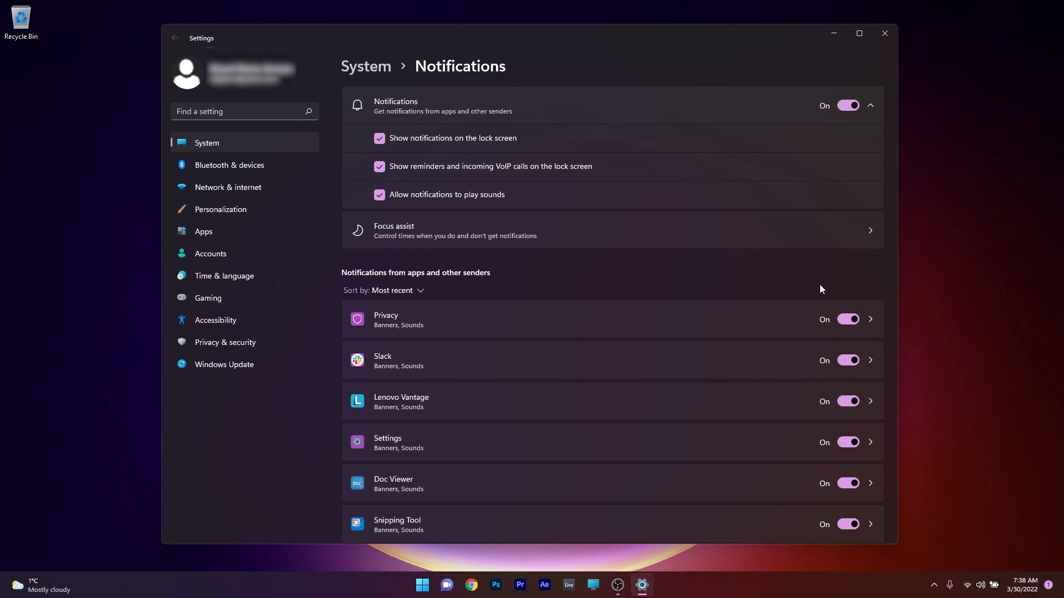
click(884, 33)
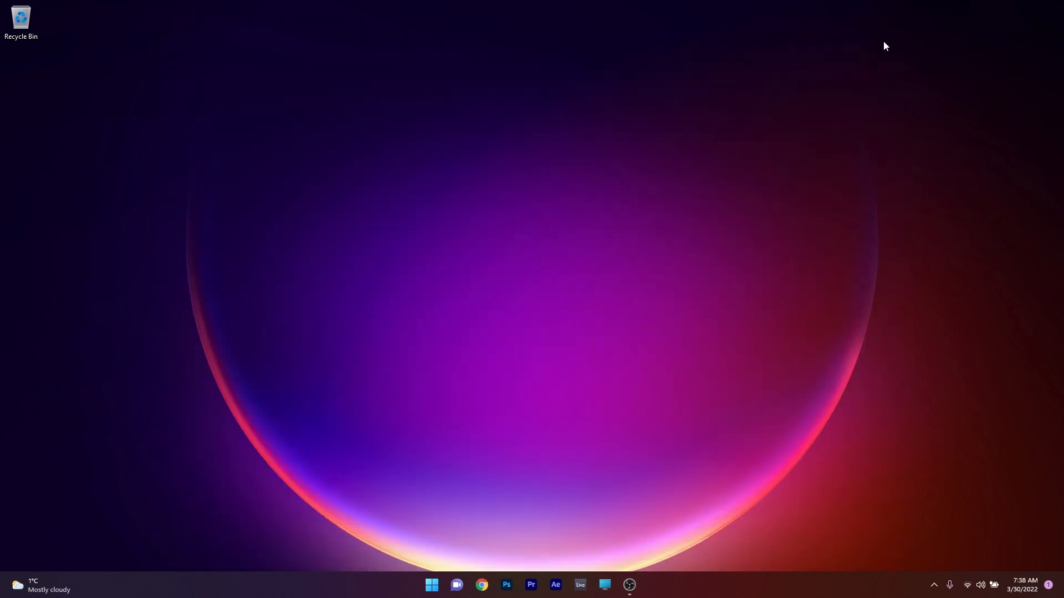
Search 'onedrive', open the OneDrive folder where the PDF becomes Focus.pdf, then close it
text(onedrive)
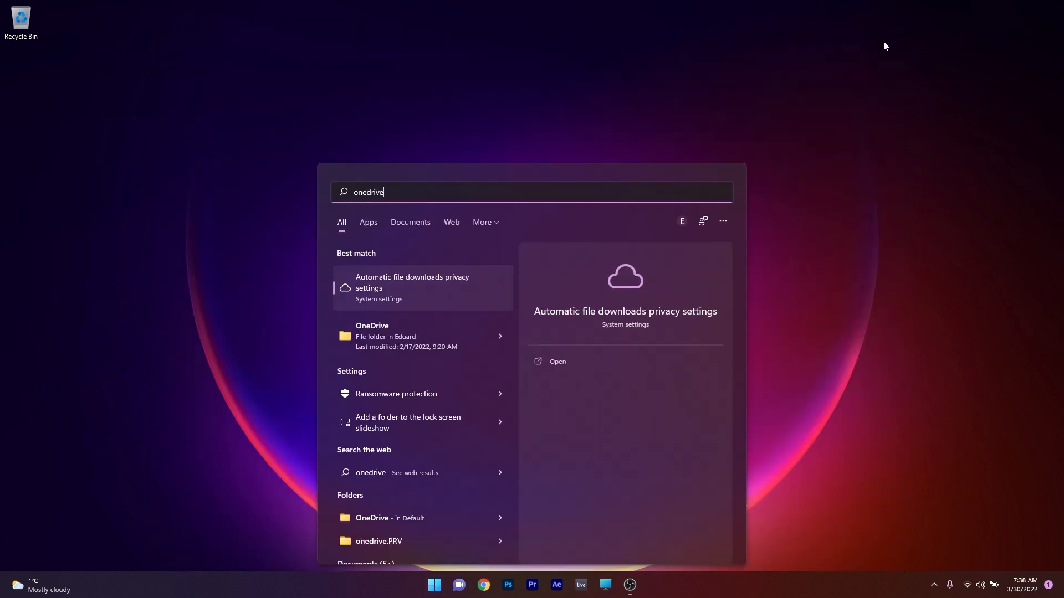
click(373, 335)
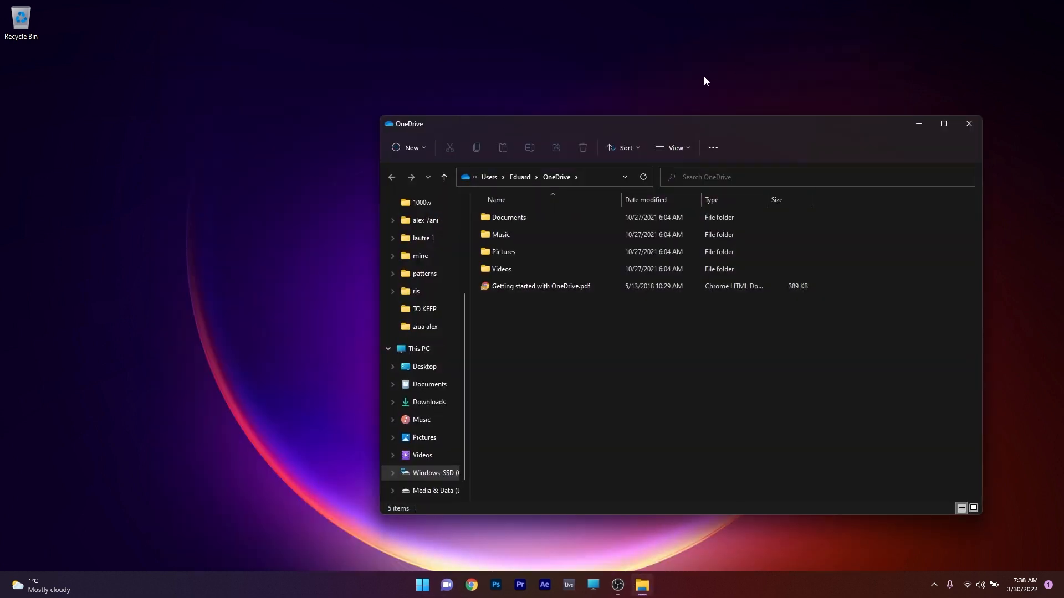
drag(675, 123, 536, 111)
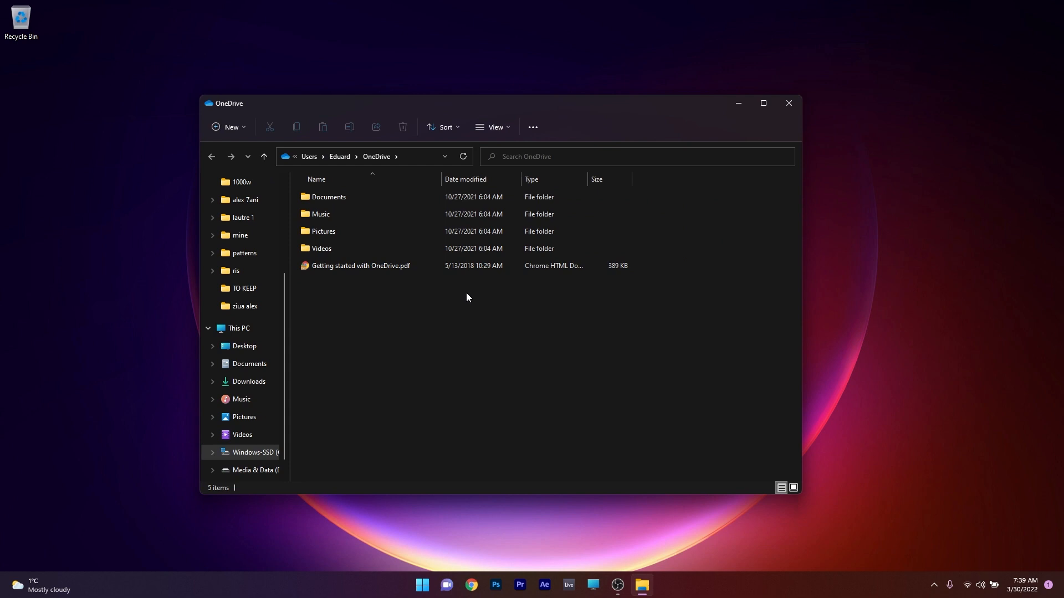
mouse_move(427, 346)
text(Focus)
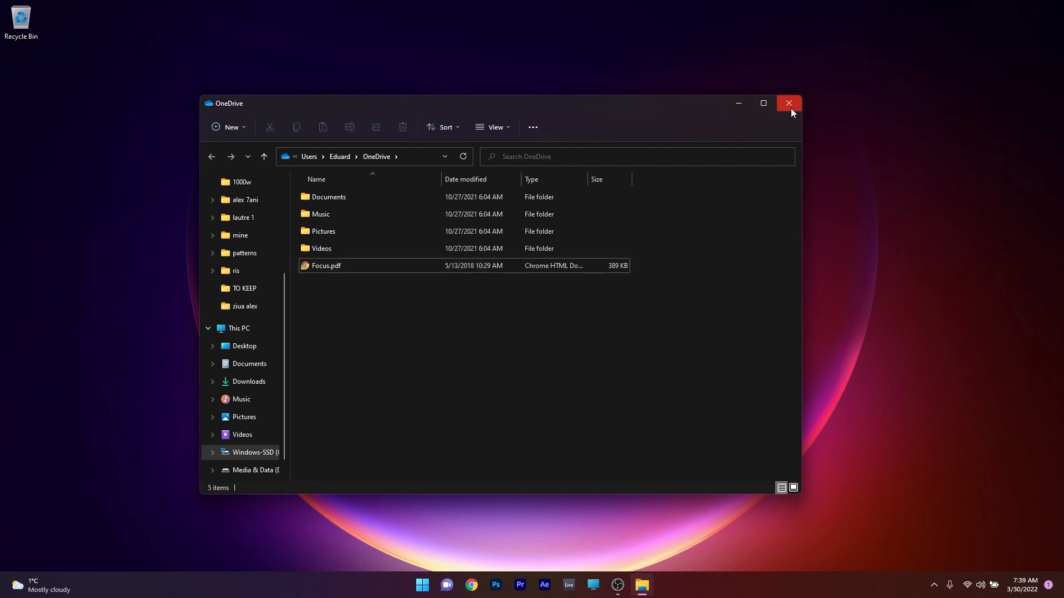
click(788, 103)
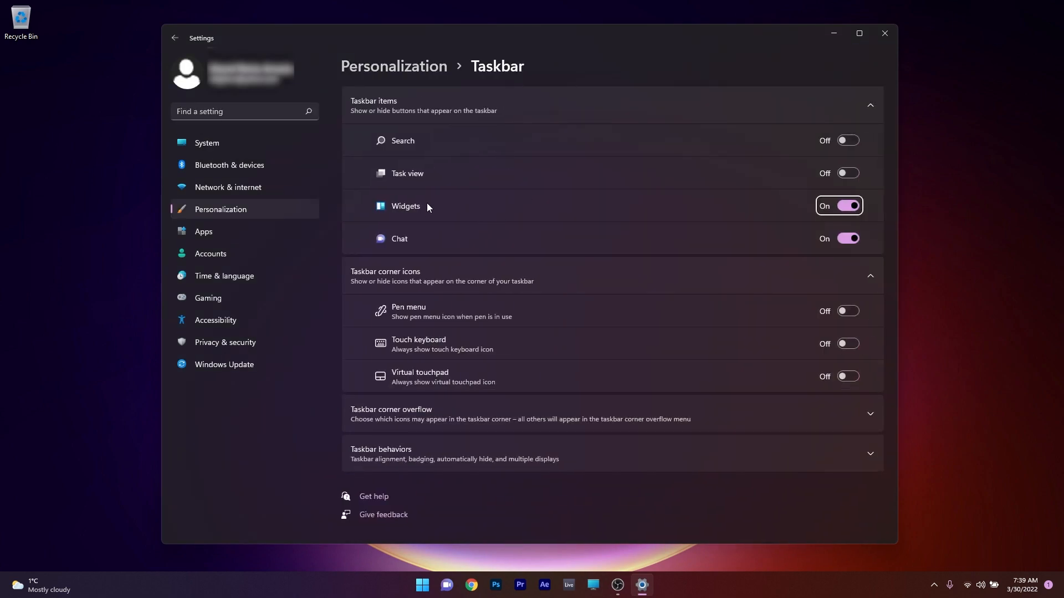
mouse_move(714, 184)
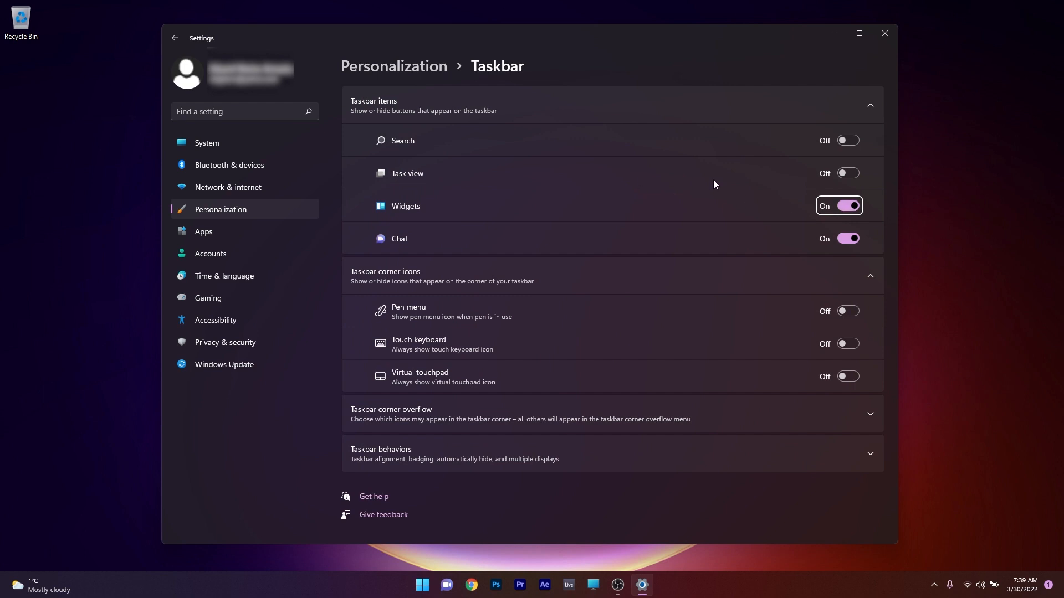
mouse_move(833, 196)
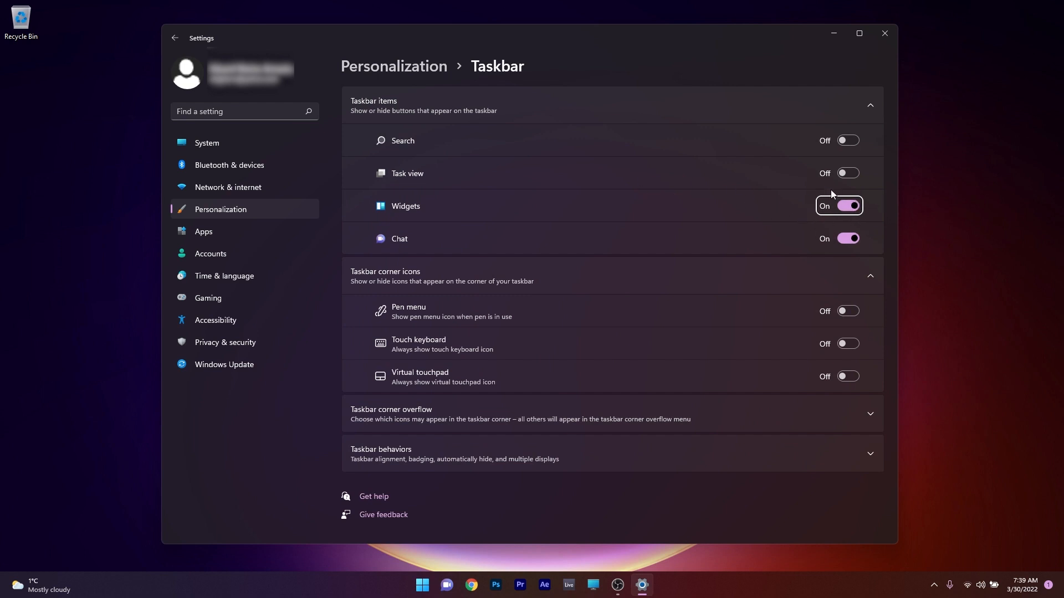
mouse_move(762, 206)
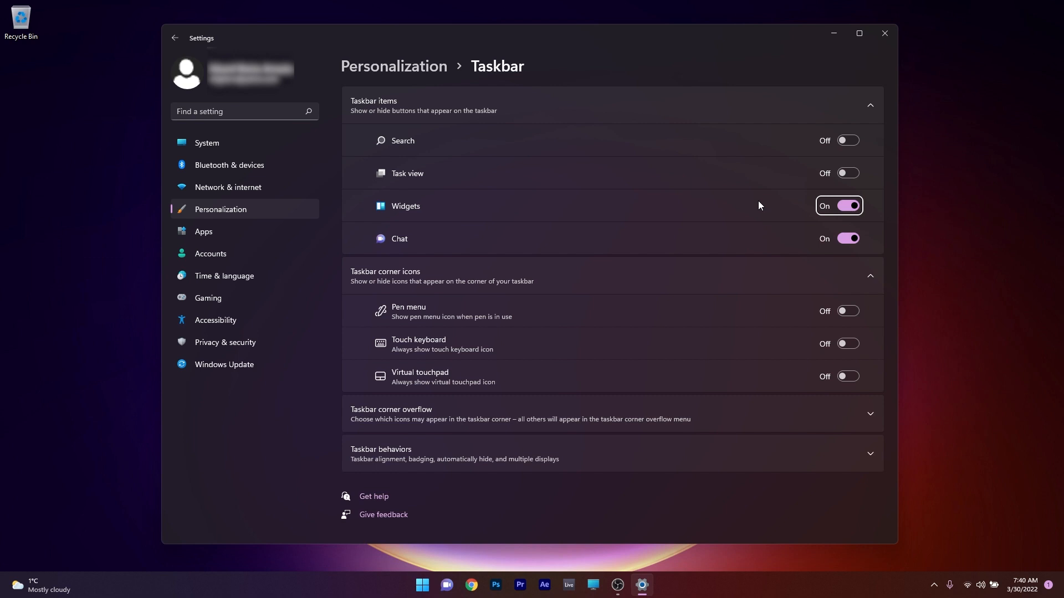
mouse_move(746, 199)
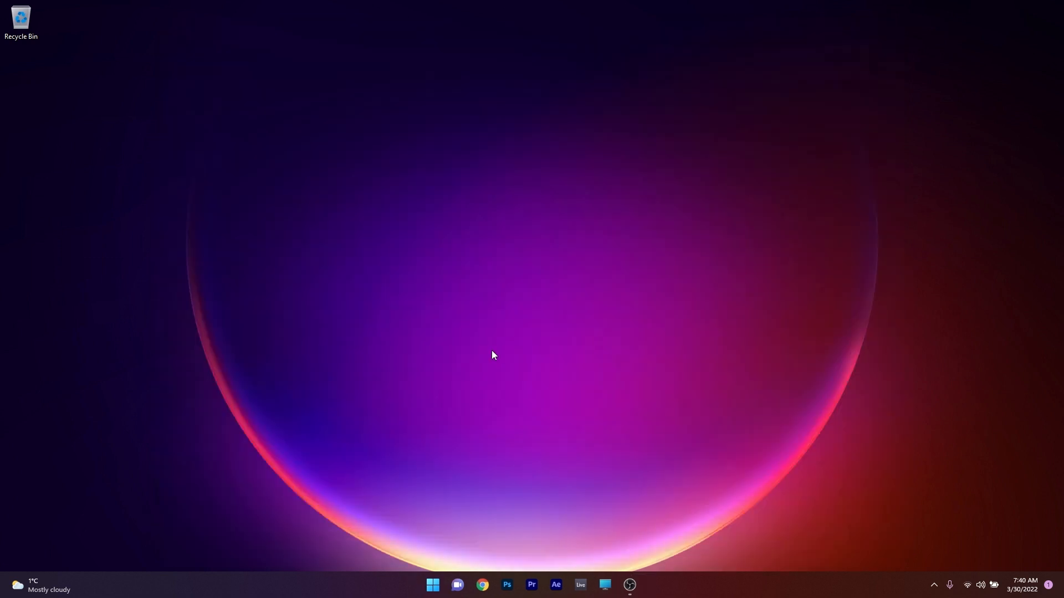
Launch Task Manager from the Start button's quick links and switch to the Performance view
right_click(432, 584)
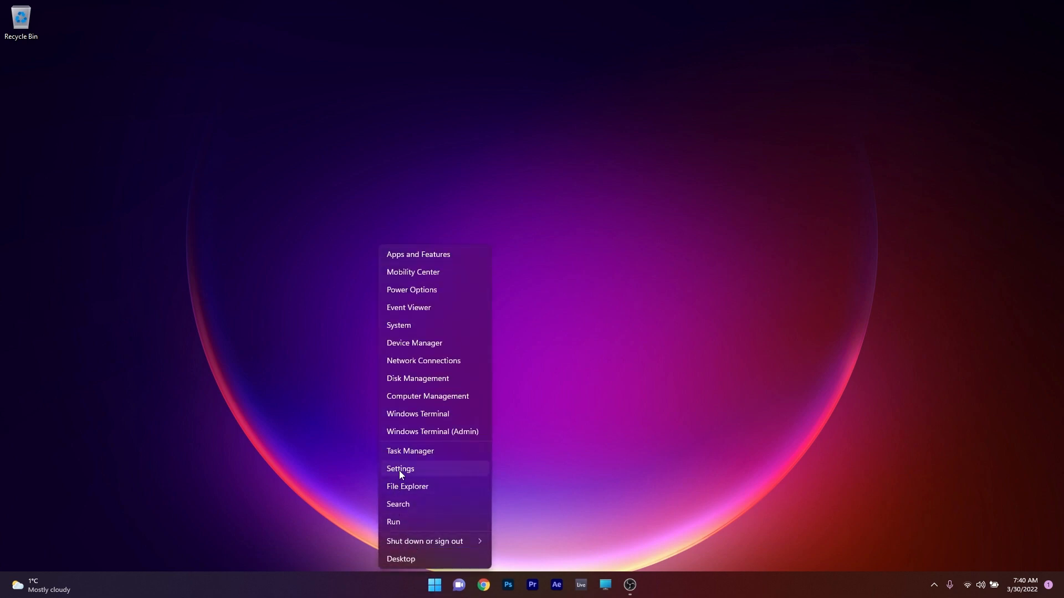
click(410, 451)
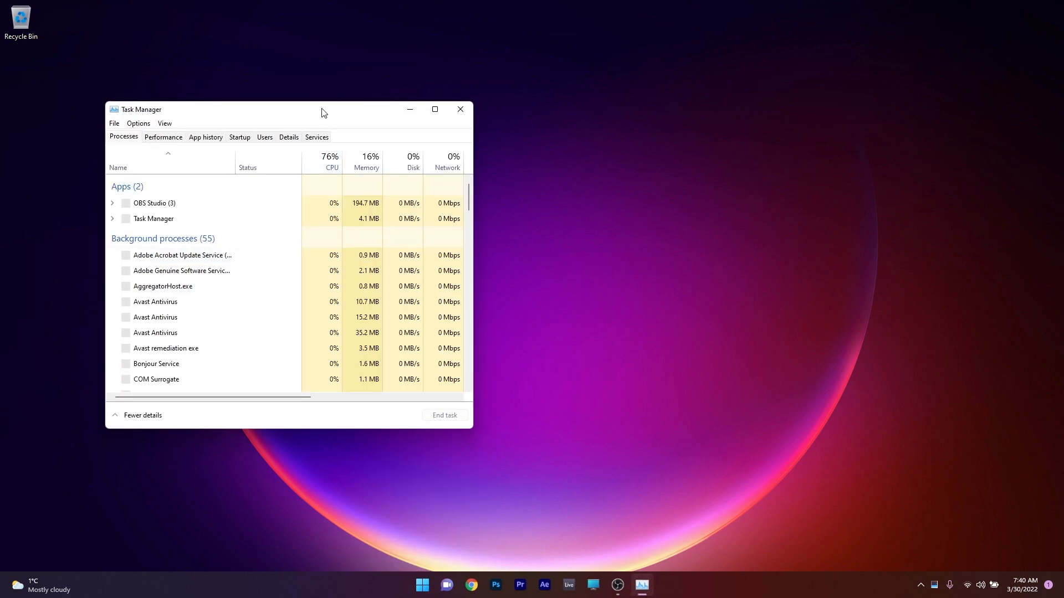
click(163, 137)
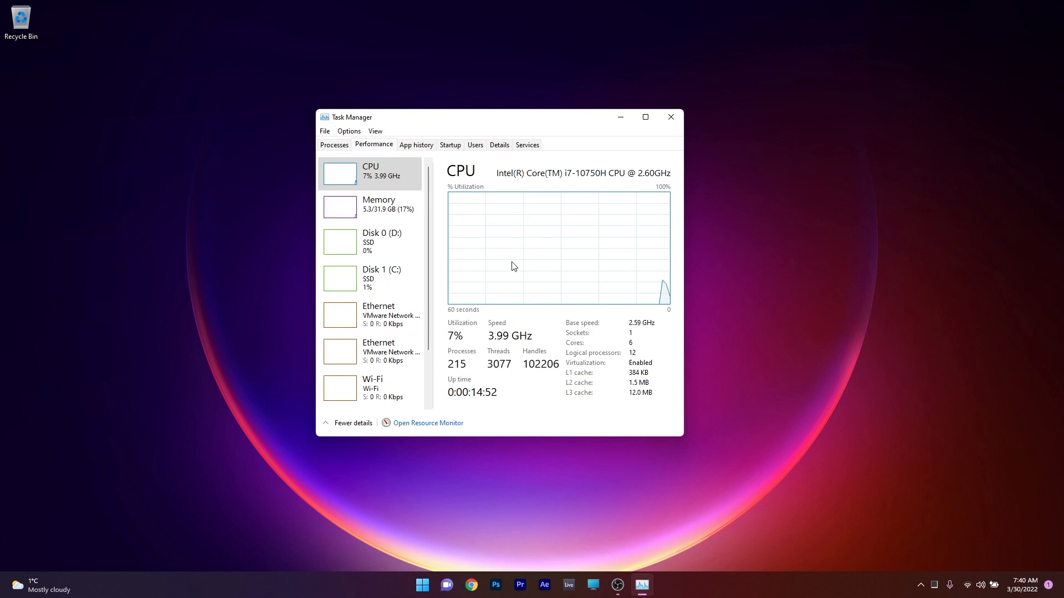
mouse_move(251, 234)
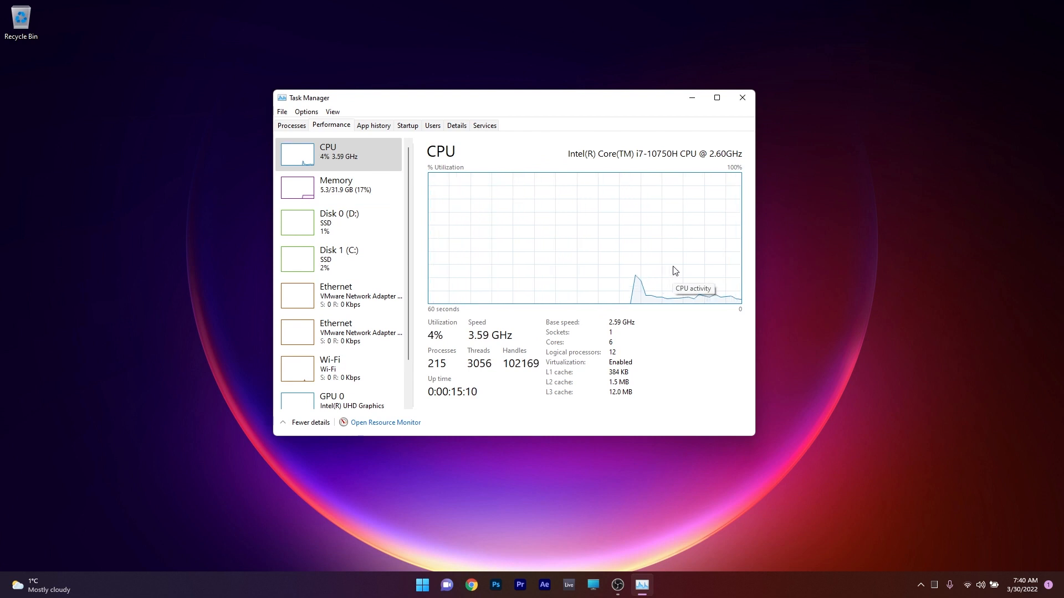
mouse_move(658, 275)
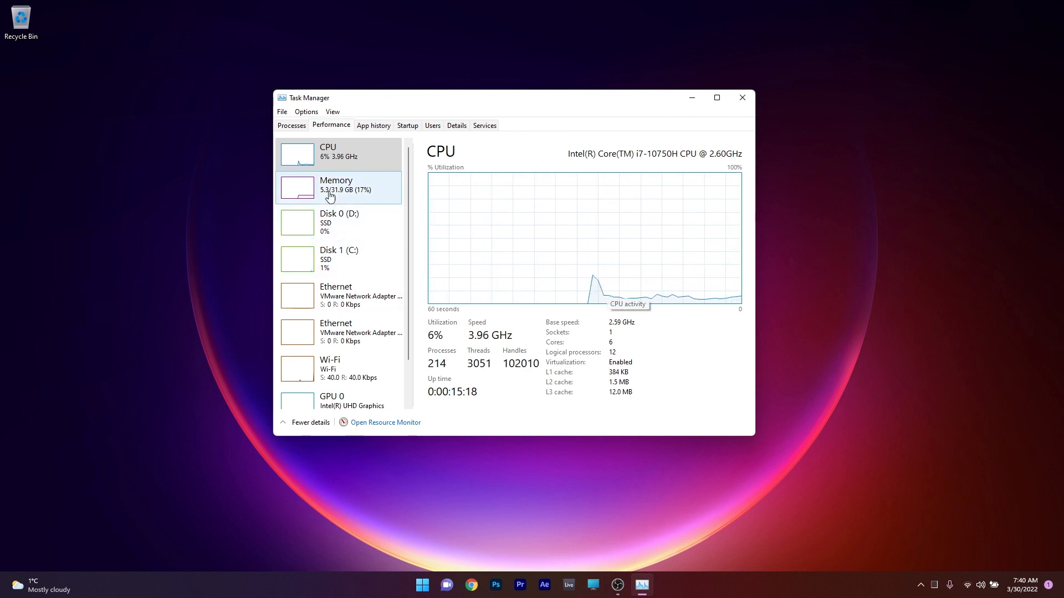
Review Memory usage (17% of 31.9 GB), return to CPU details, then close Task Manager
click(335, 185)
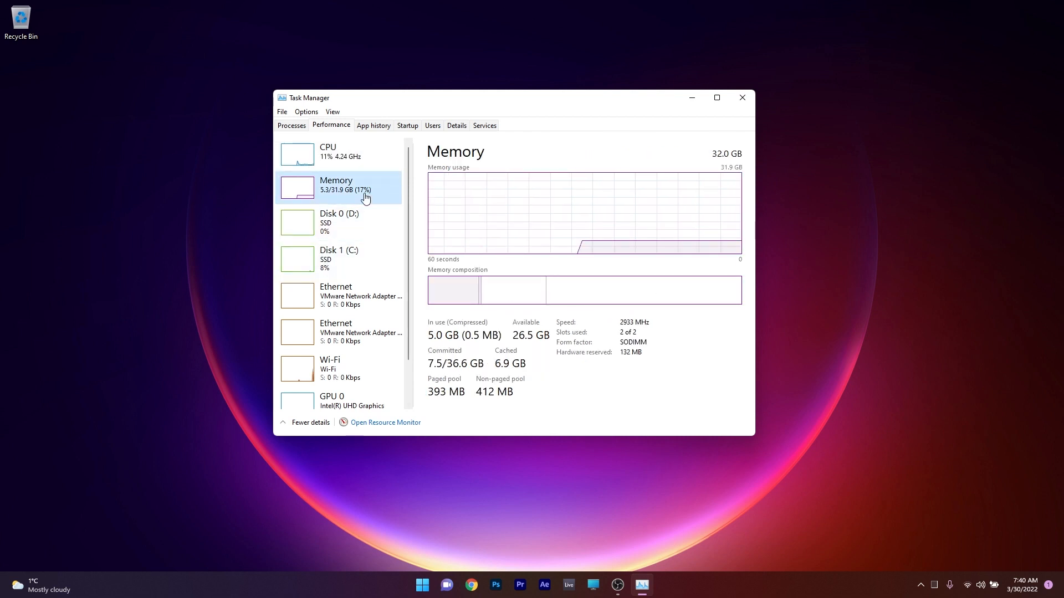
click(327, 152)
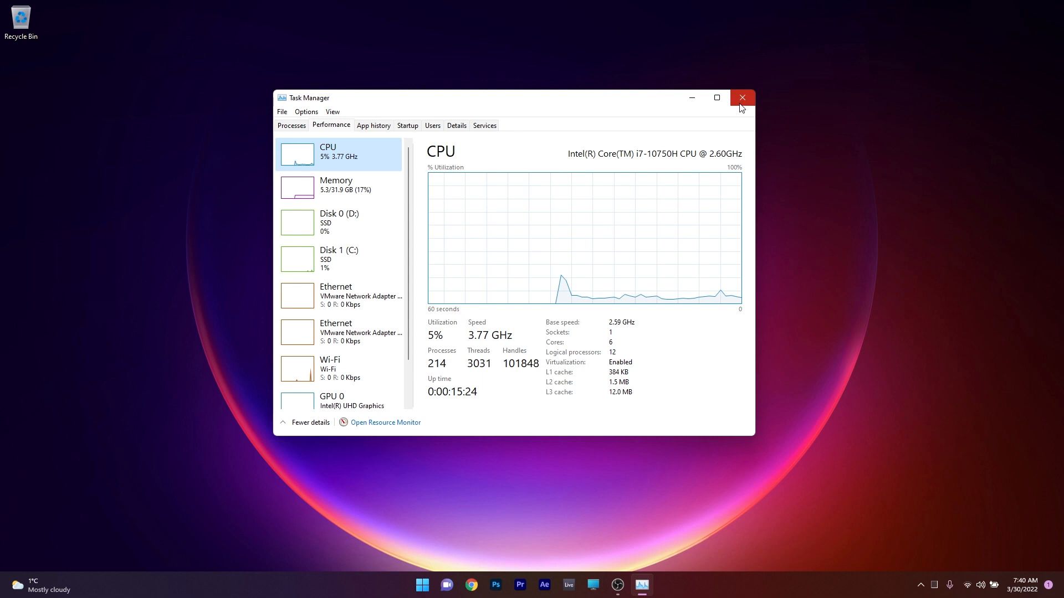
mouse_move(741, 98)
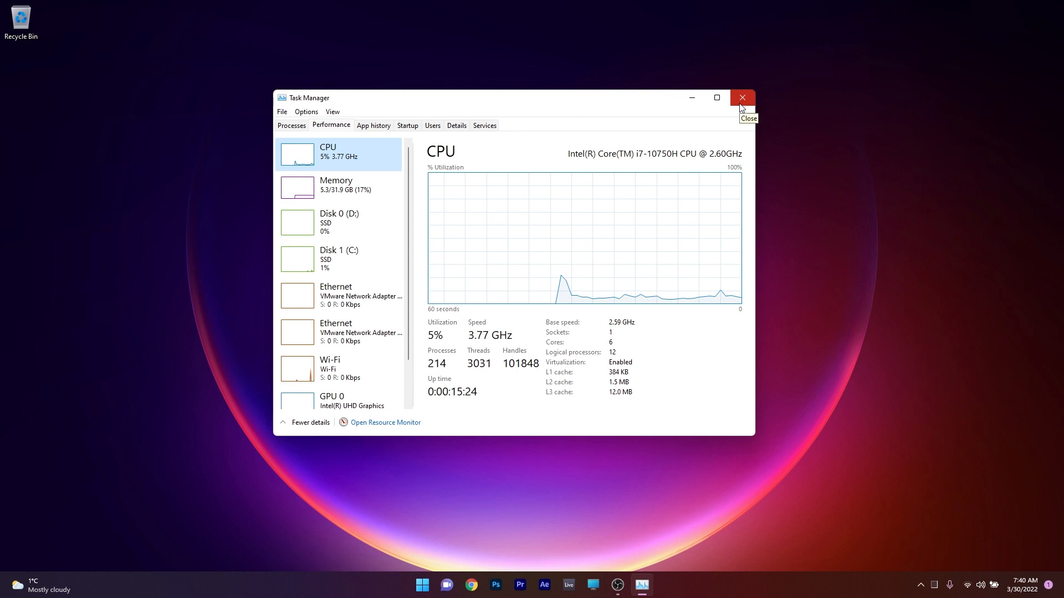
click(742, 97)
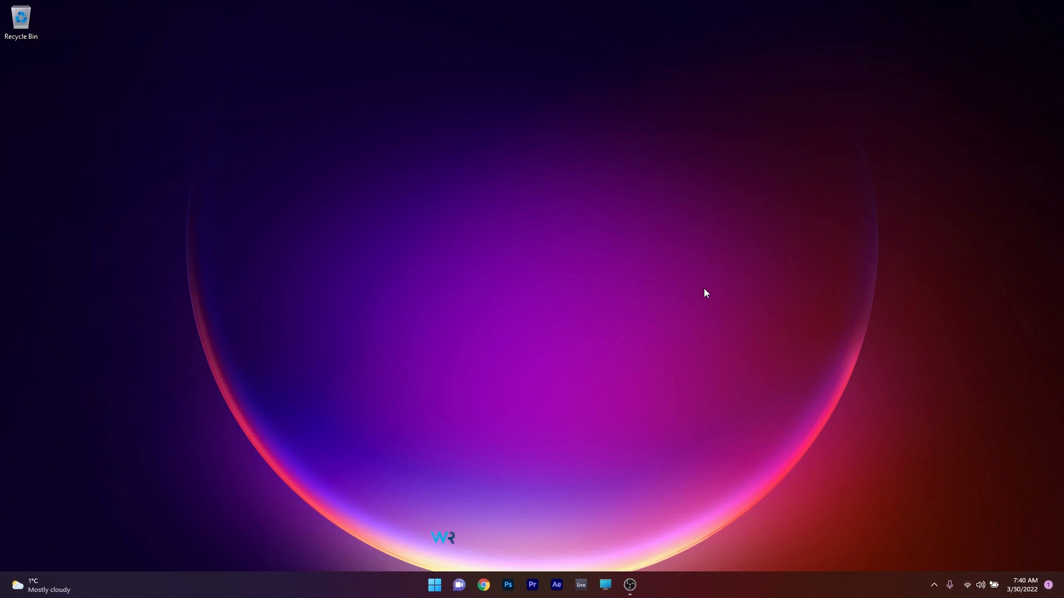